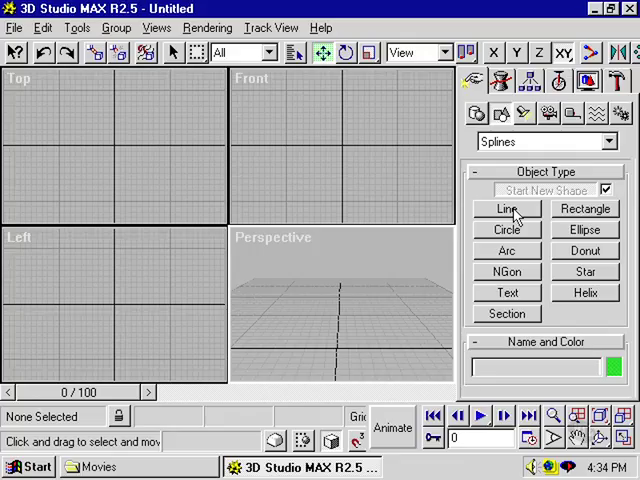
- Draw Line01, a shallow bowl-shaped line spline, in the Top viewport
click(506, 209)
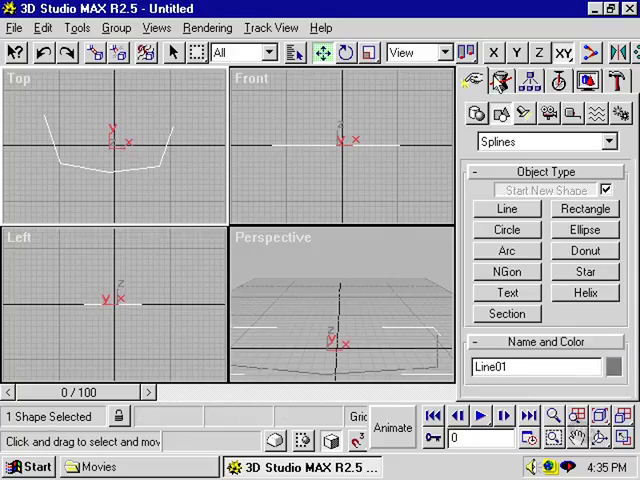
- Show Line01's modifier settings and its Convert To menu
click(498, 82)
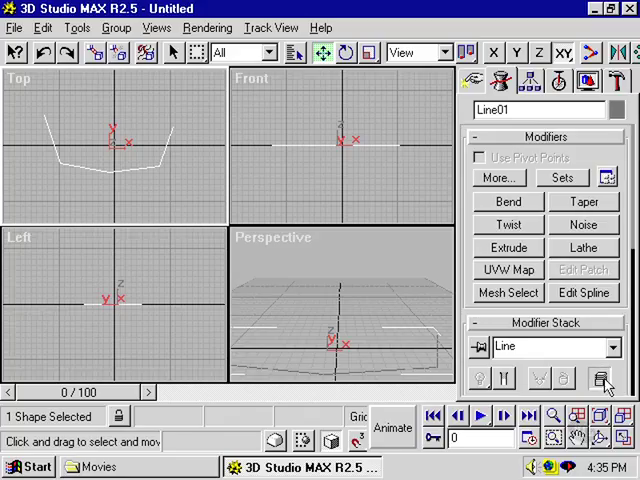
click(596, 380)
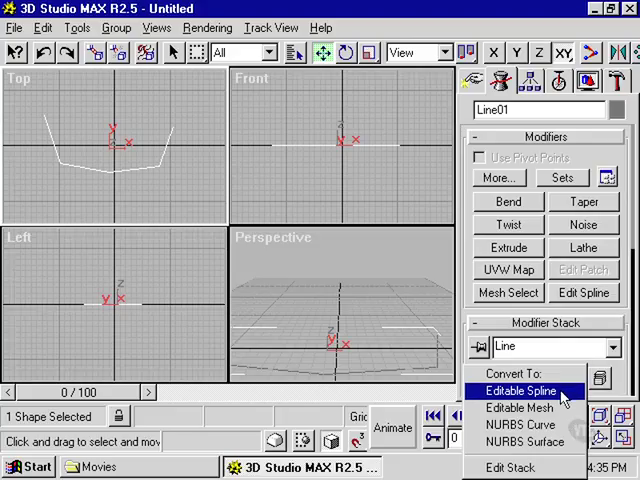
- Convert Line01 to an editable spline and drag one vertex to reshape it
click(521, 390)
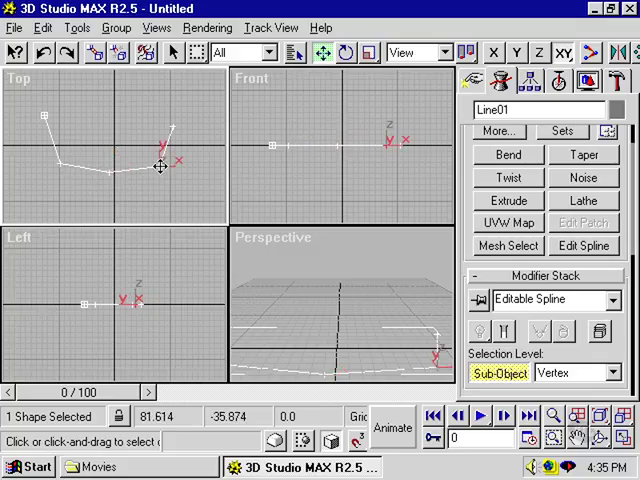
drag(158, 167, 148, 176)
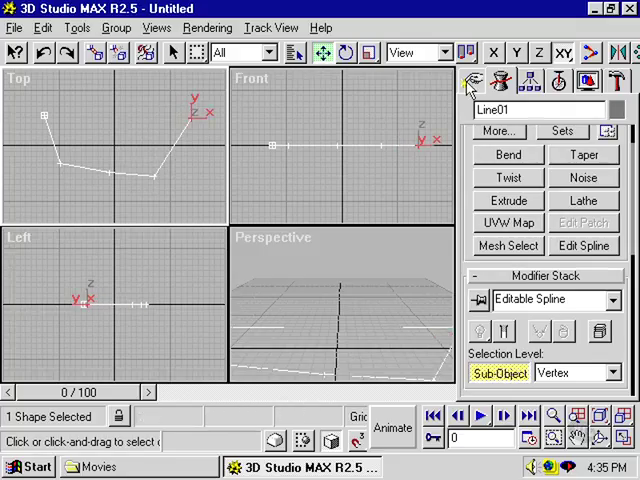
- Draw Circle01 with radius about 60 above the line and show its modifier settings
click(466, 80)
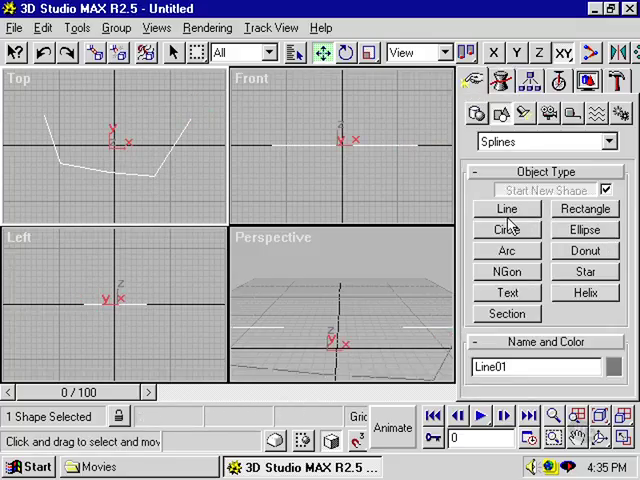
click(507, 230)
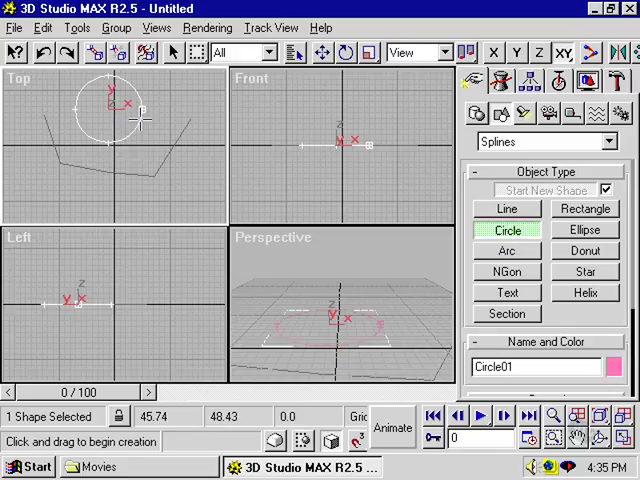
click(503, 82)
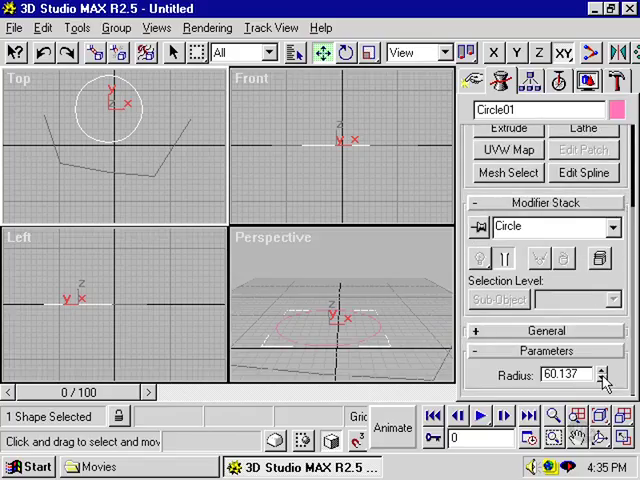
- Convert Circle01 to an editable spline and show its sub-object levels
drag(596, 374, 596, 357)
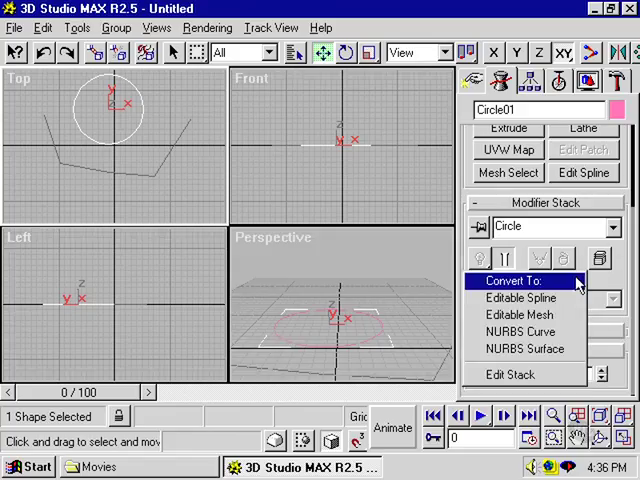
mouse_move(520, 315)
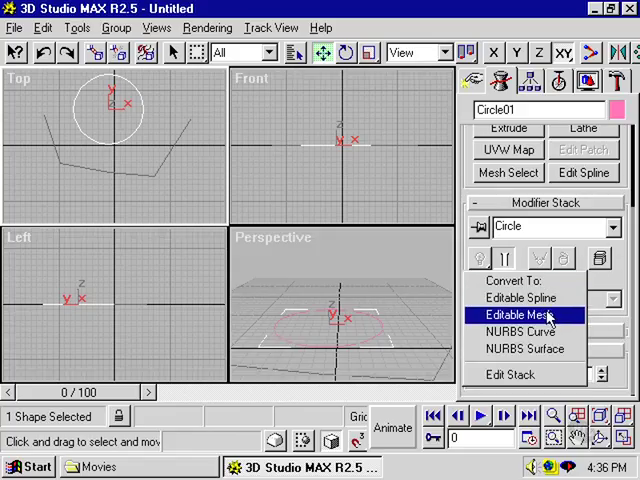
mouse_move(525, 349)
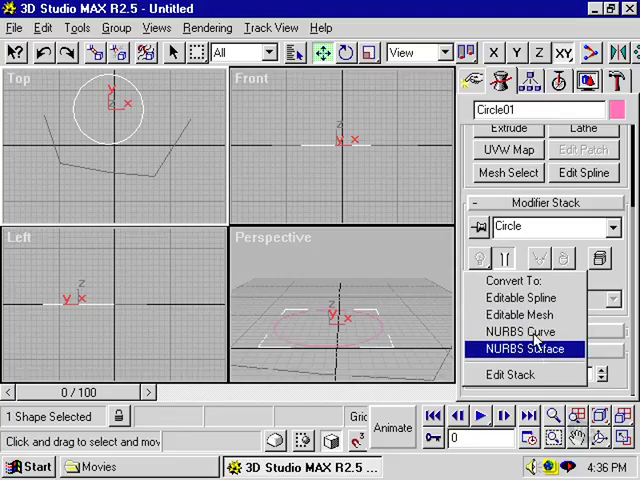
click(525, 303)
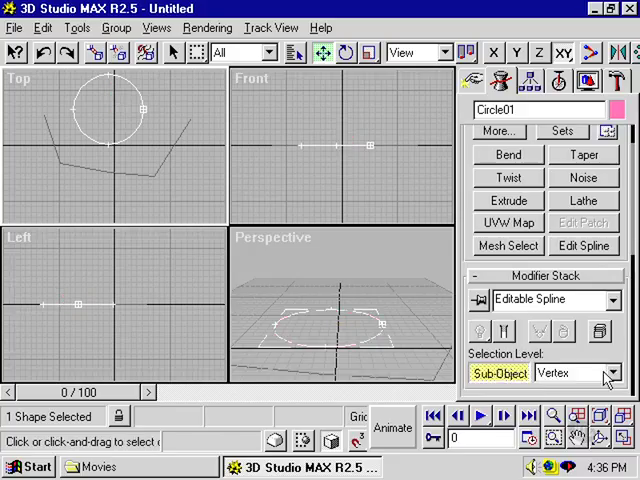
click(607, 374)
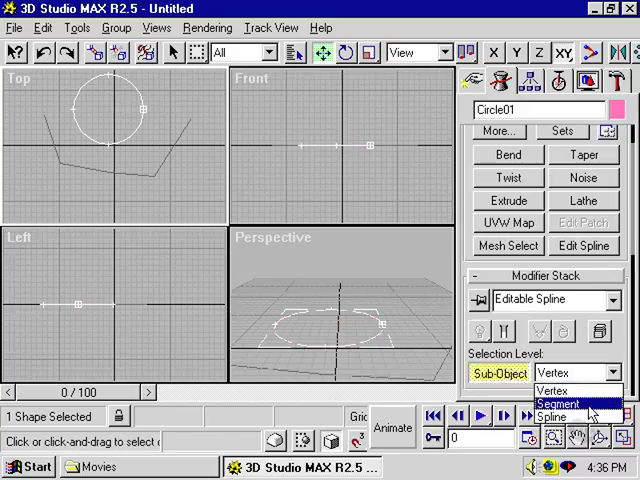